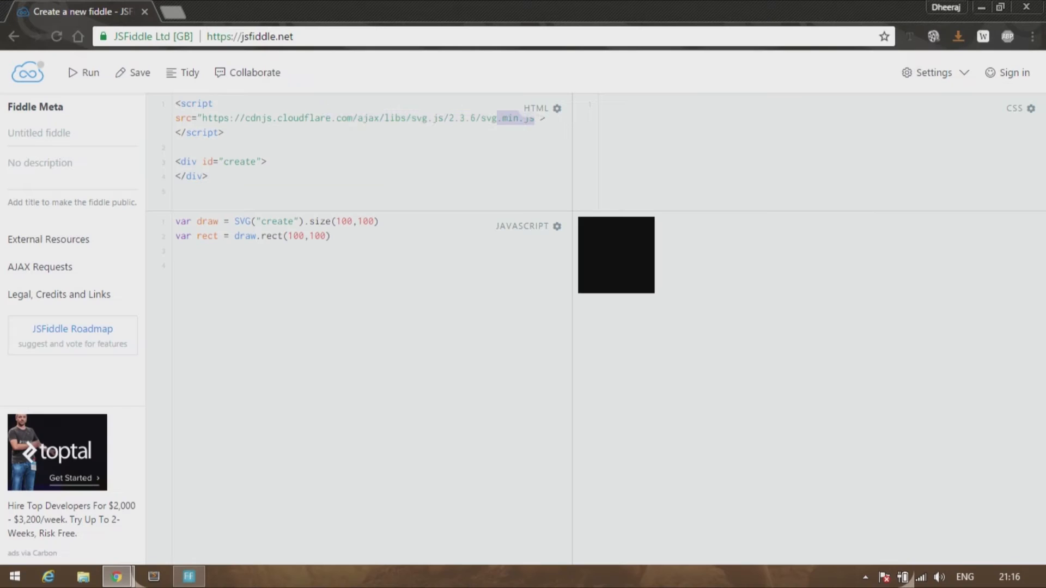
# Walk through the SVG.js code, highlighting the SVG function and its size arguments.
pyautogui.click(225, 132)
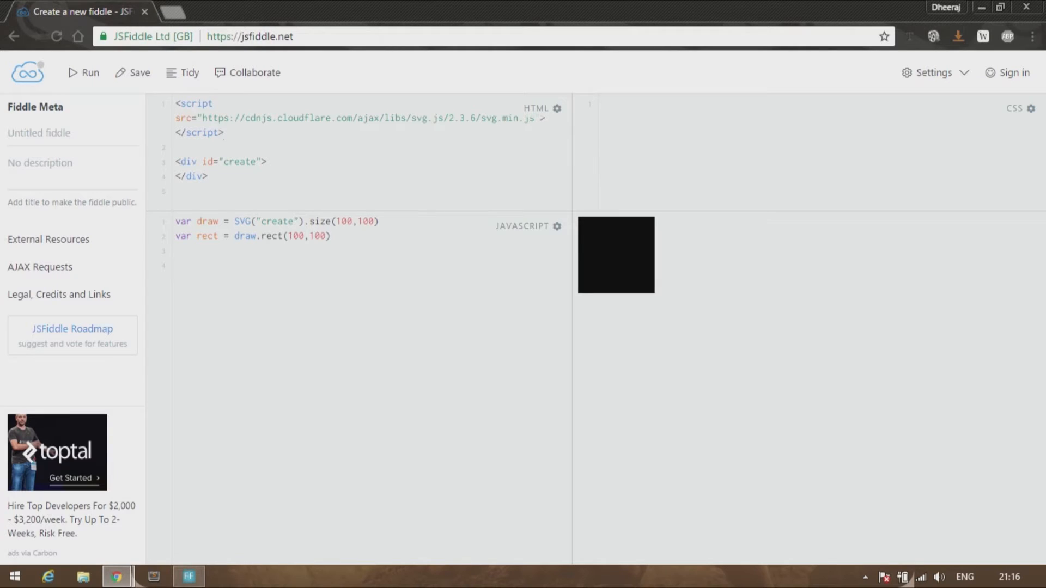
pyautogui.click(226, 132)
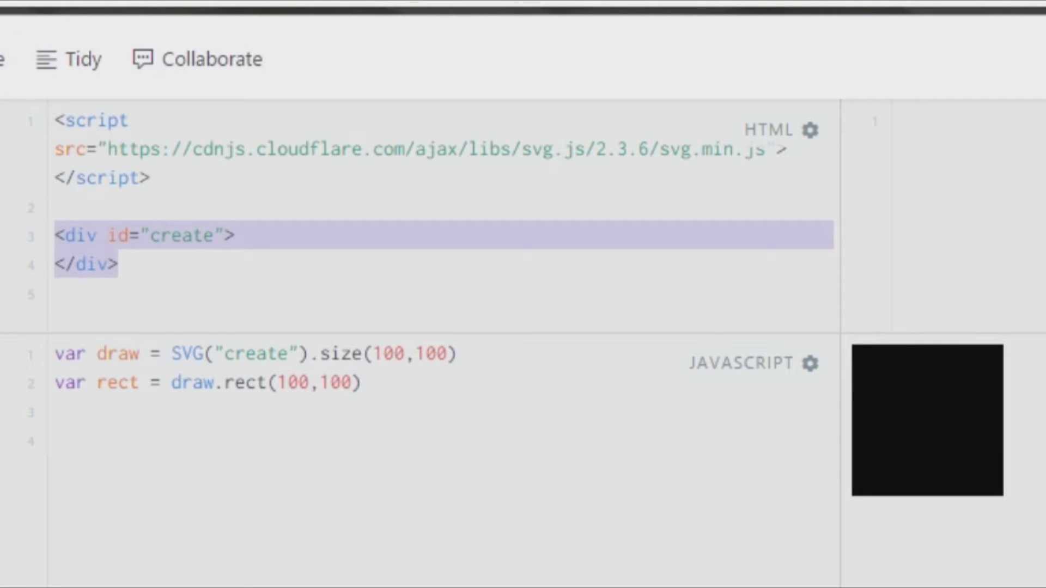
pyautogui.doubleClick(180, 235)
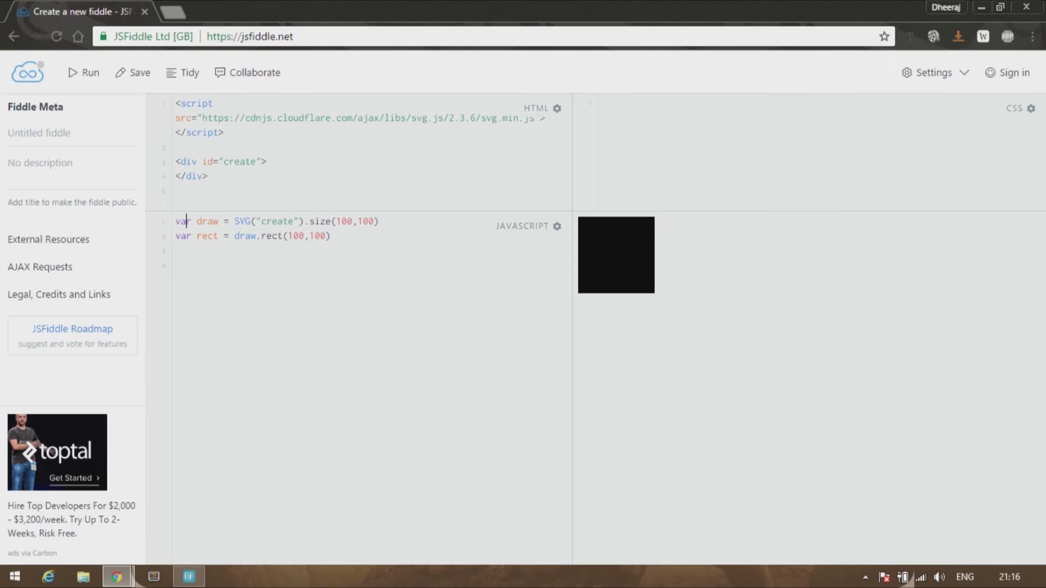
pyautogui.doubleClick(242, 221)
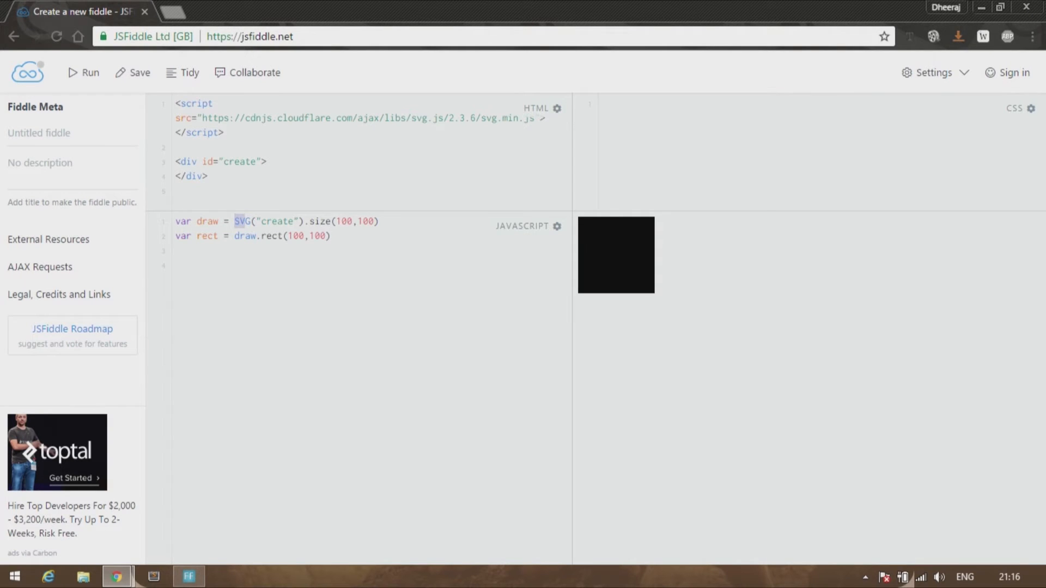
pyautogui.doubleClick(274, 221)
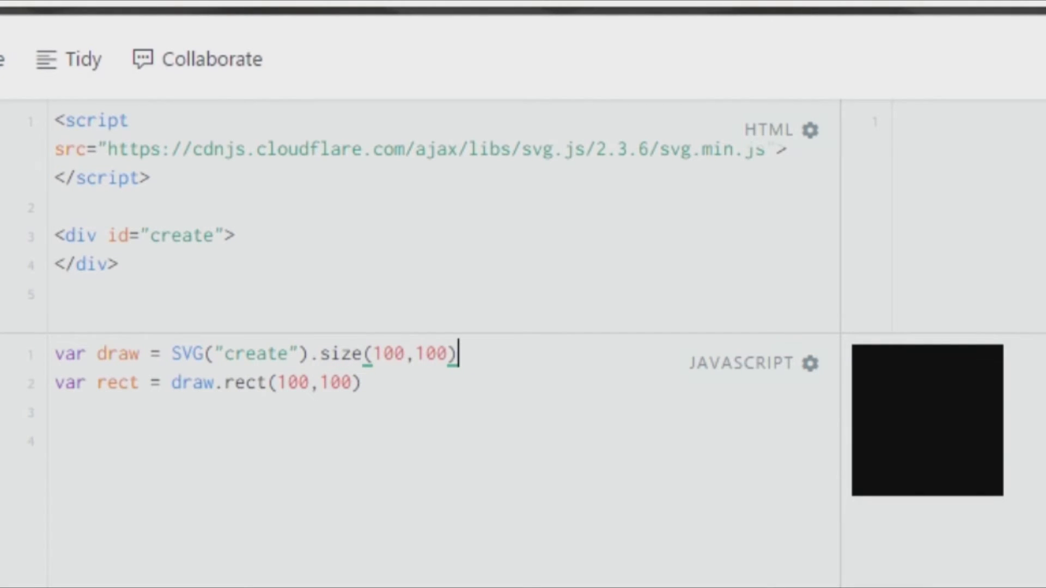
pyautogui.doubleClick(431, 353)
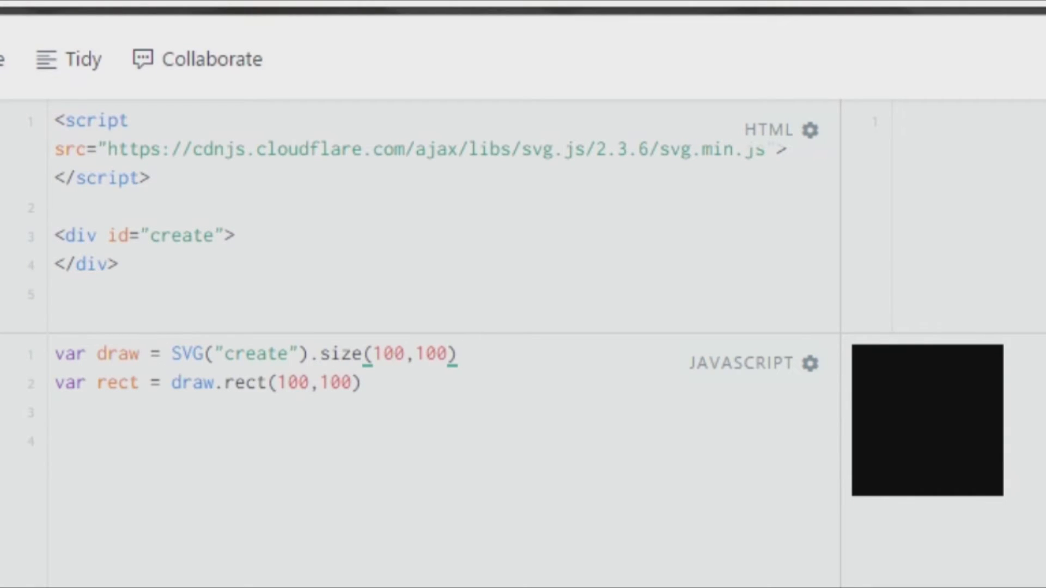
# Rename the rect variable and widen the canvas to 1000 and the rectangle to 200.
pyautogui.click(98, 382)
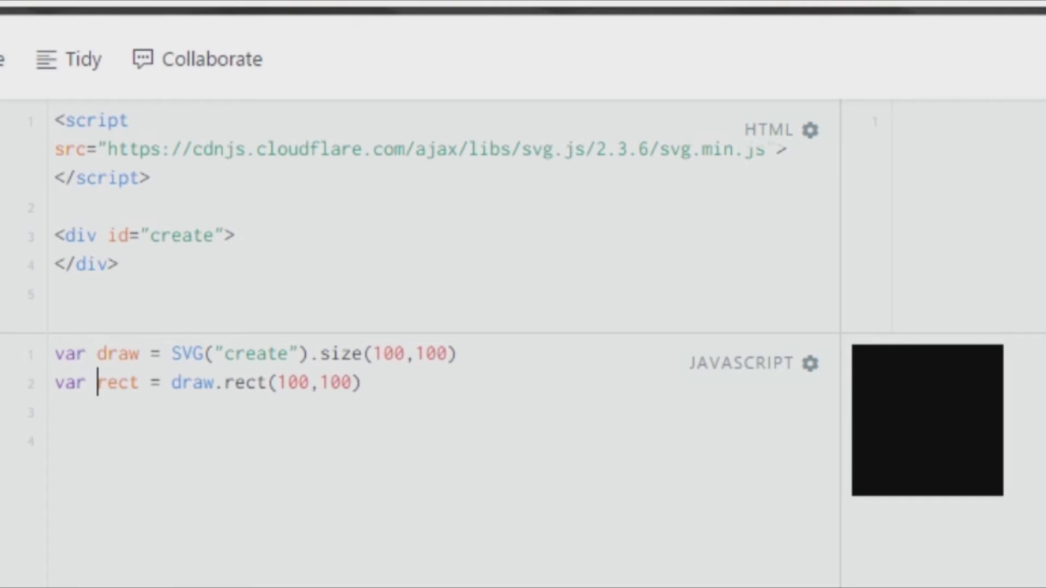
pyautogui.doubleClick(118, 383)
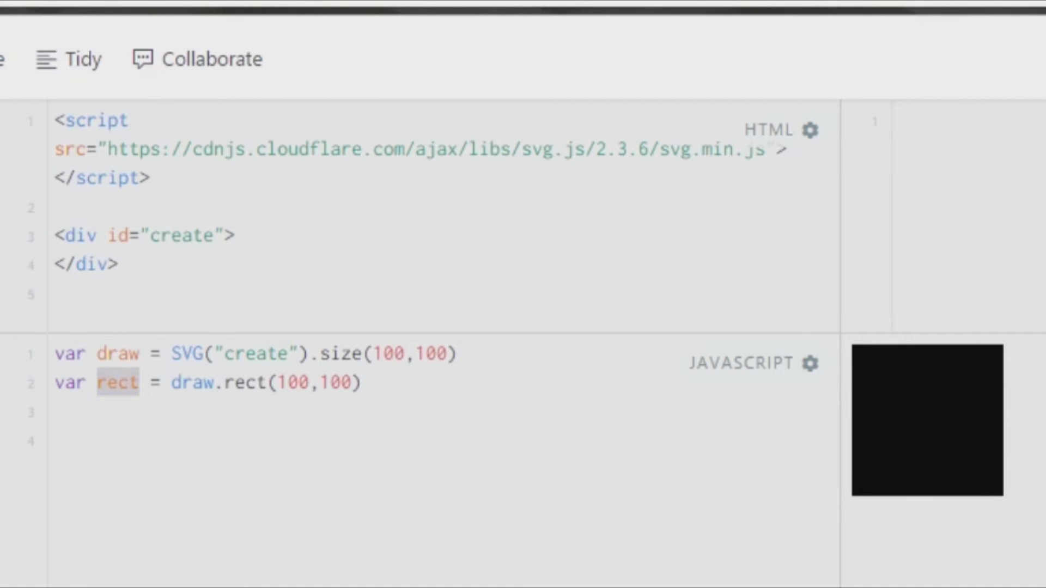
pyautogui.write('23')
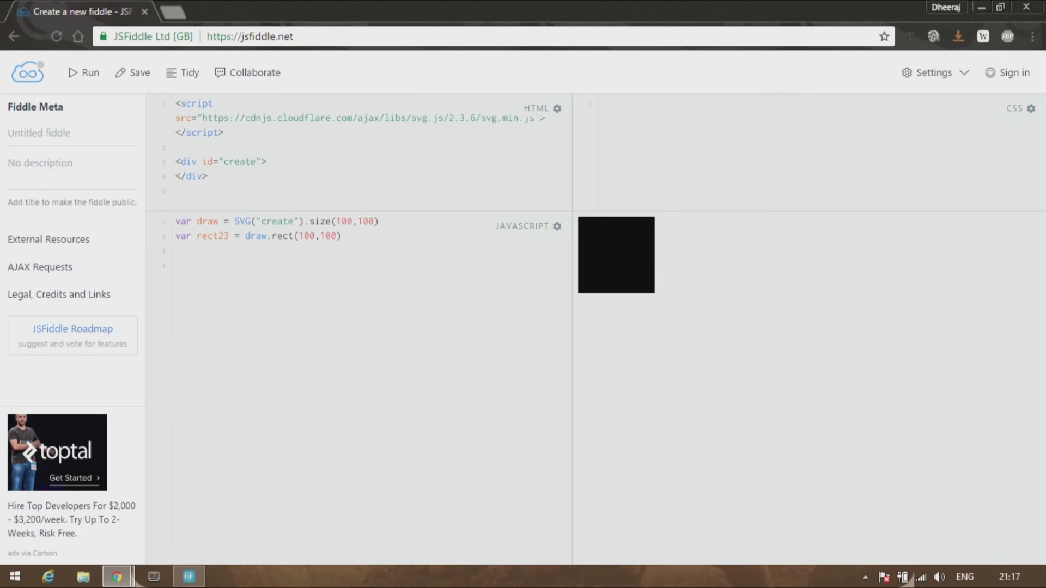
pyautogui.click(229, 236)
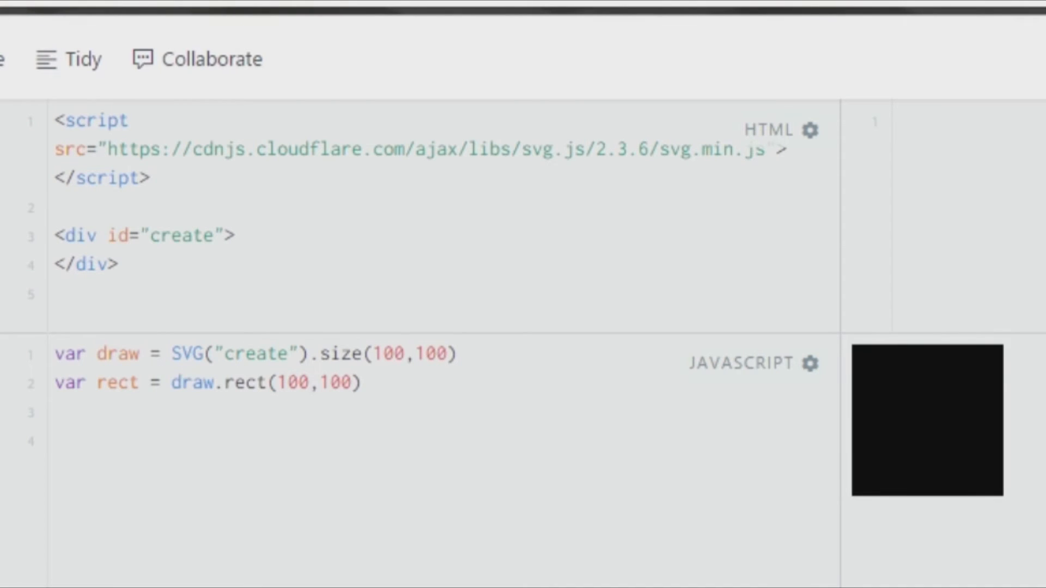
pyautogui.doubleClick(116, 354)
pyautogui.write('0')
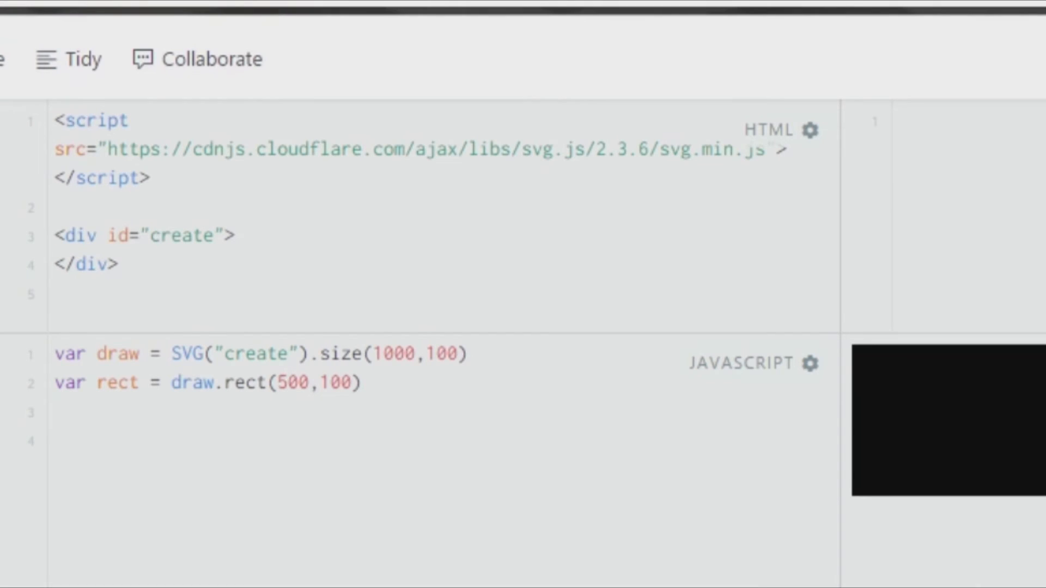
pyautogui.write('200')
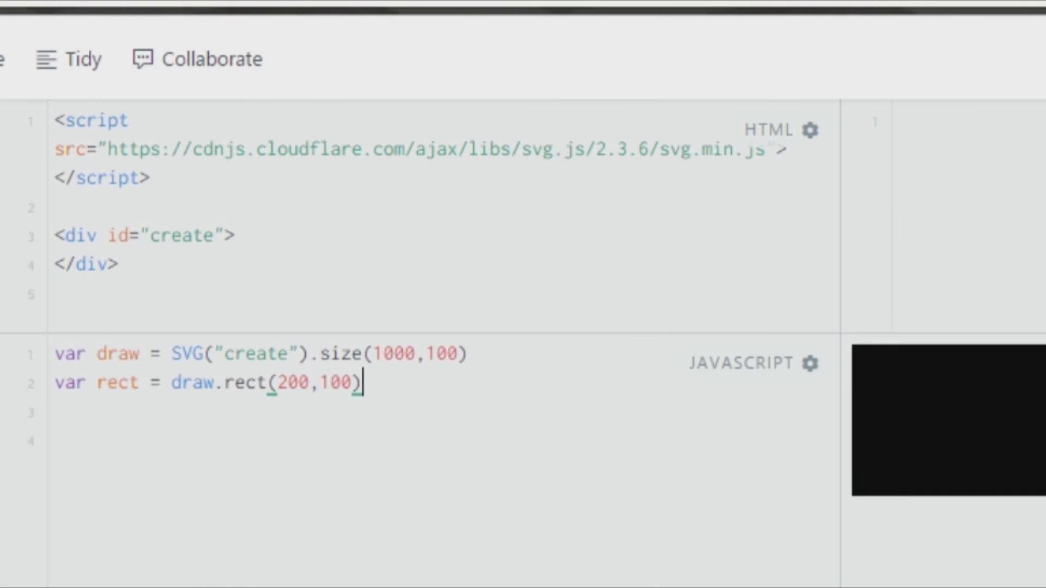
# Replace the rectangle with var circle = draw.circle(100) and run it.
pyautogui.press('Ctrl+a')
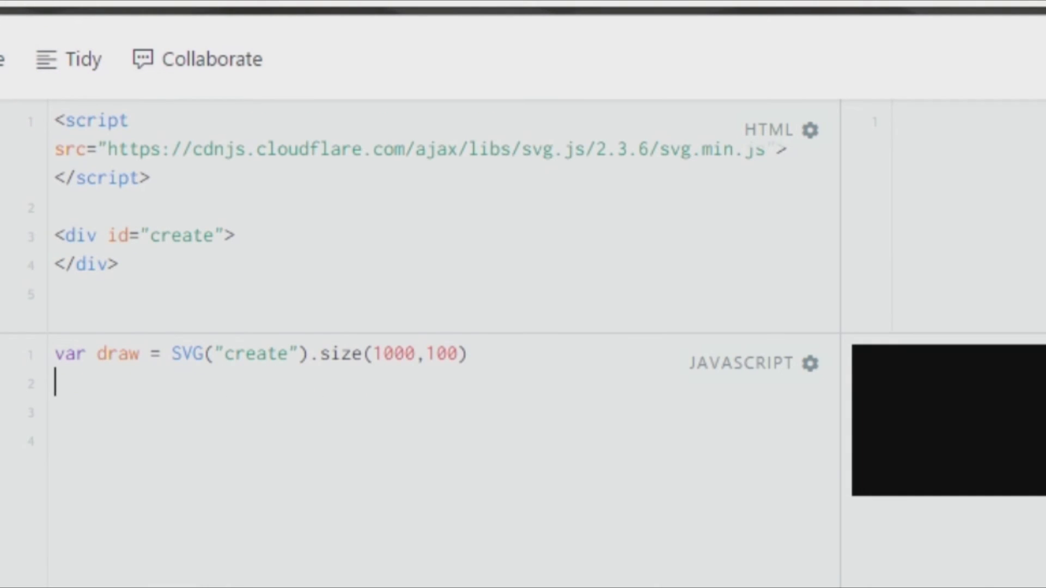
pyautogui.write('var')
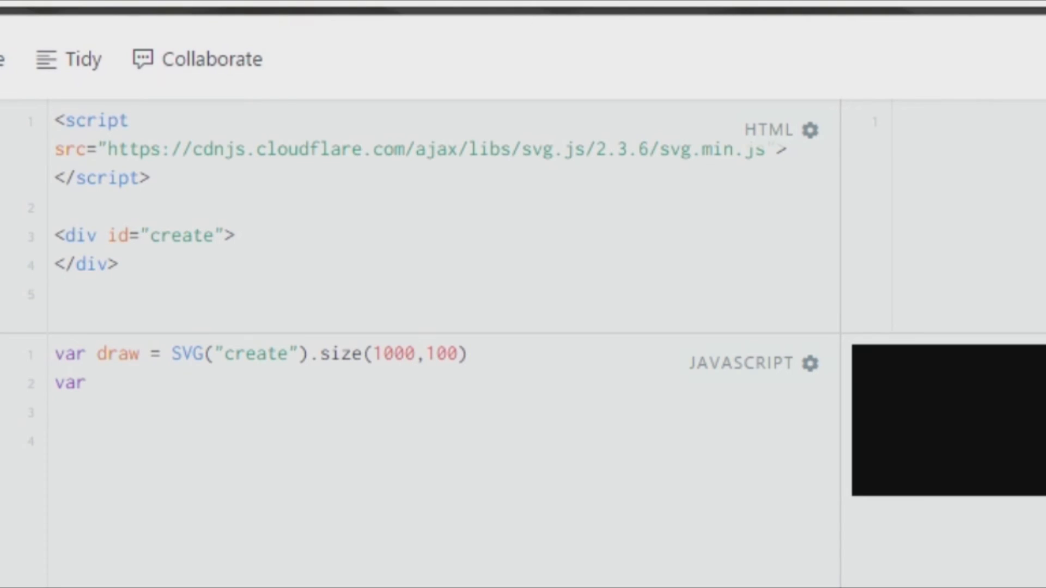
pyautogui.write('circle =')
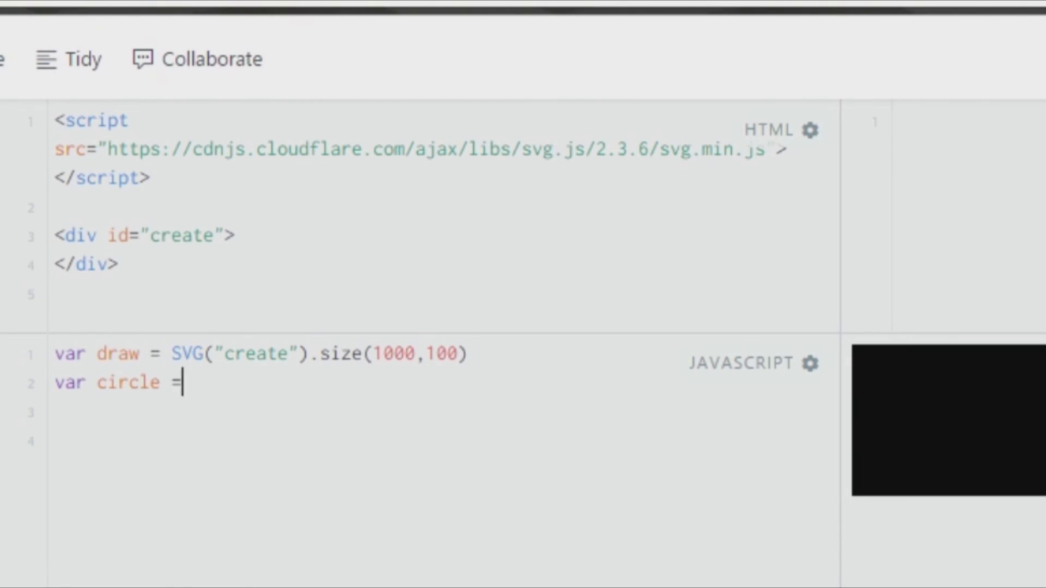
pyautogui.write('draw.circle()')
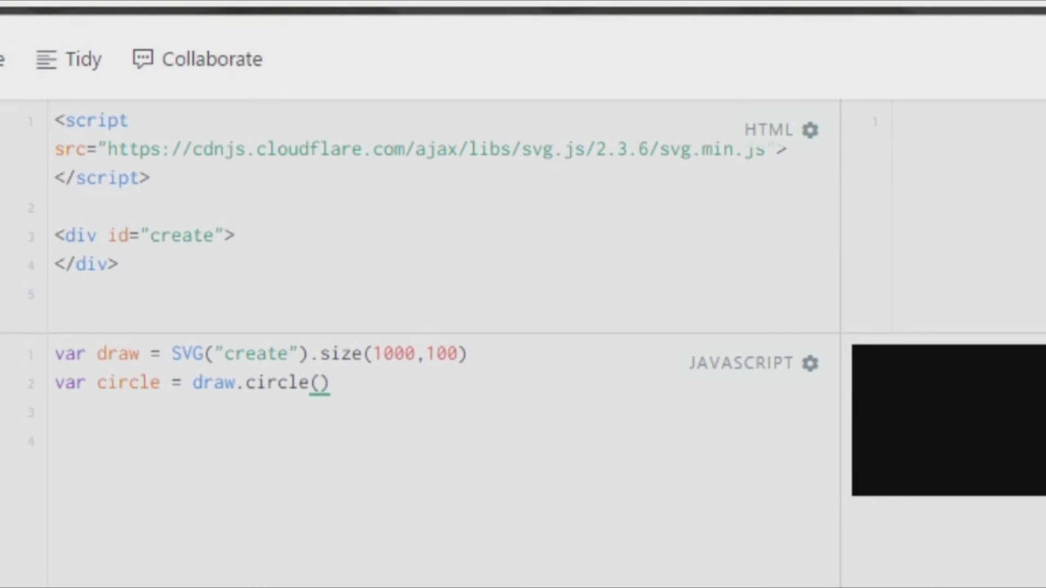
pyautogui.write('100')
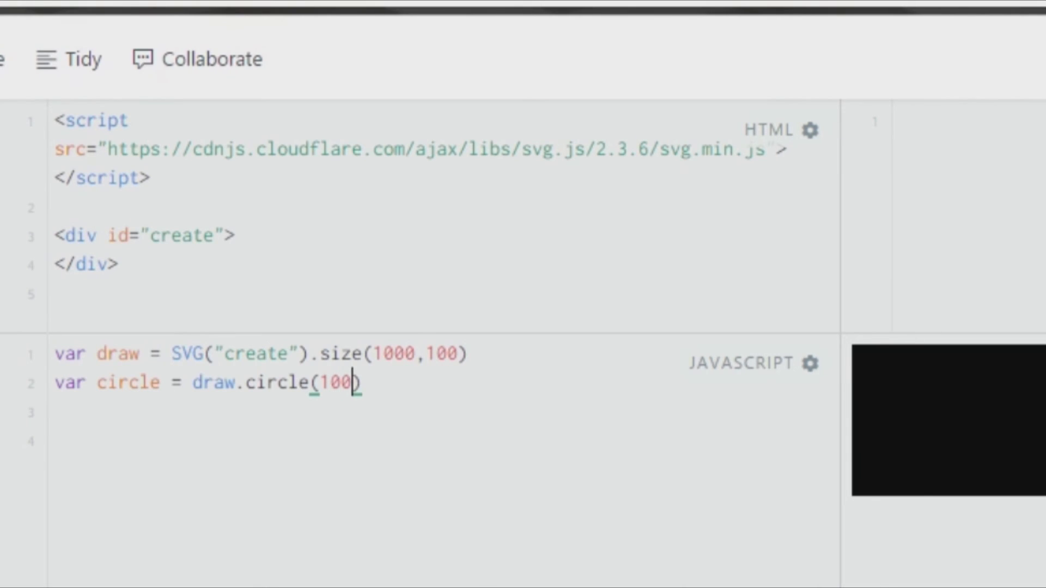
pyautogui.click(83, 72)
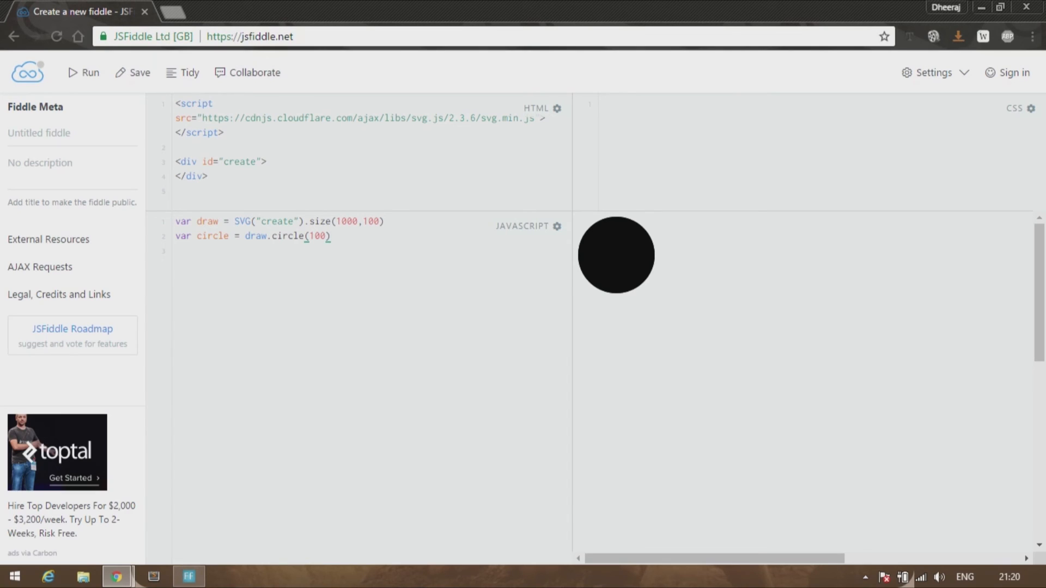
# Rewrite the circle line as var ellipse = draw.ellipse(300,100).
pyautogui.tripleClick(253, 235)
pyautogui.write('var')
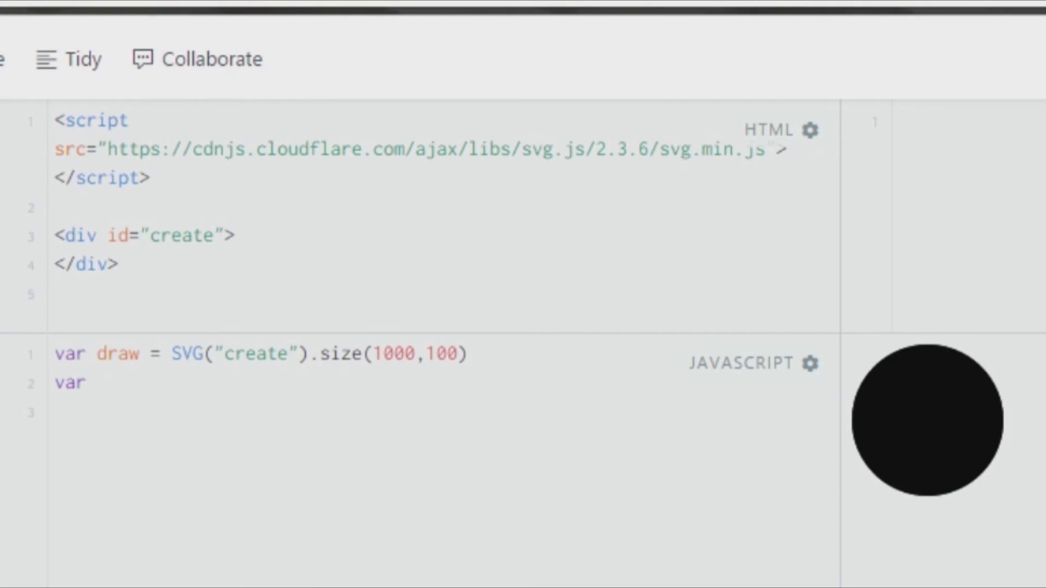
pyautogui.write('ellipse =')
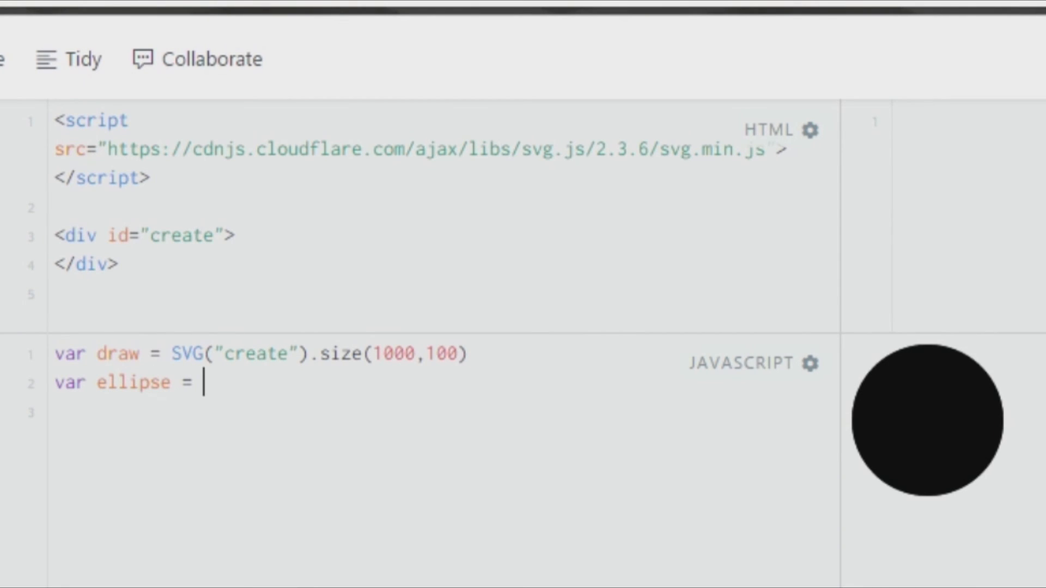
pyautogui.write('draw.ellipse(')
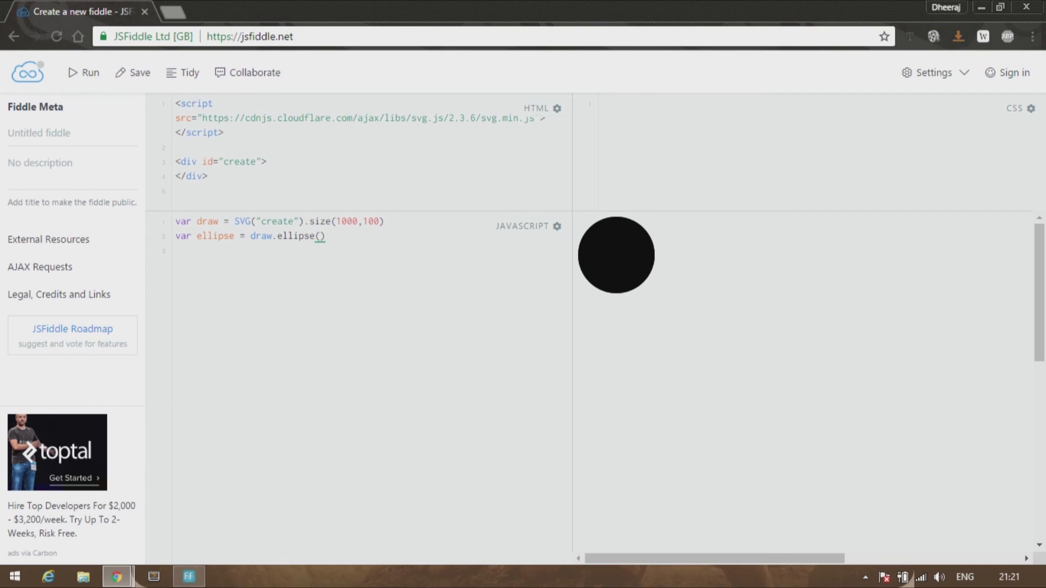
pyautogui.click(321, 235)
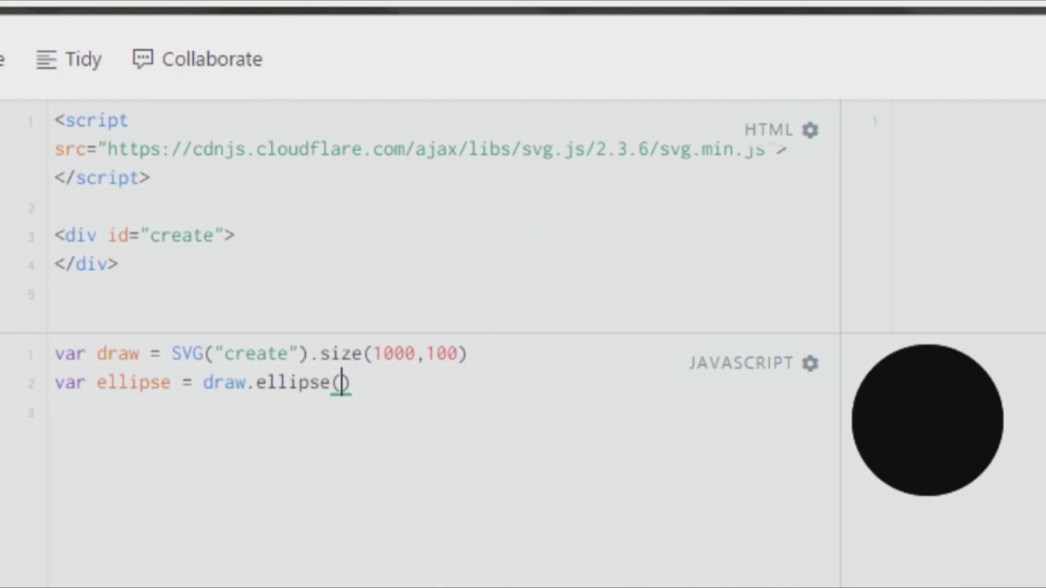
pyautogui.write('300,')
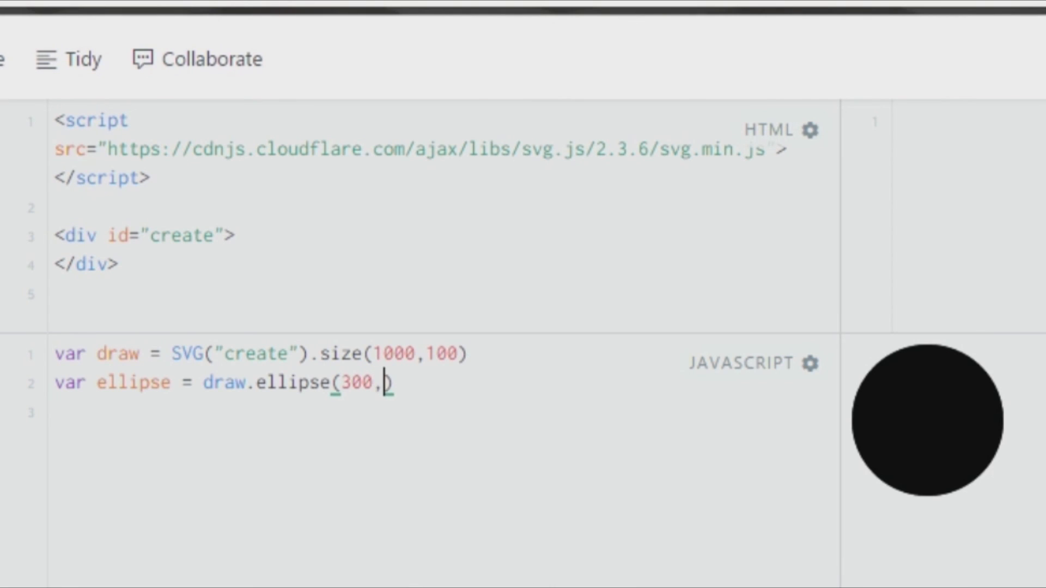
pyautogui.write('100)')
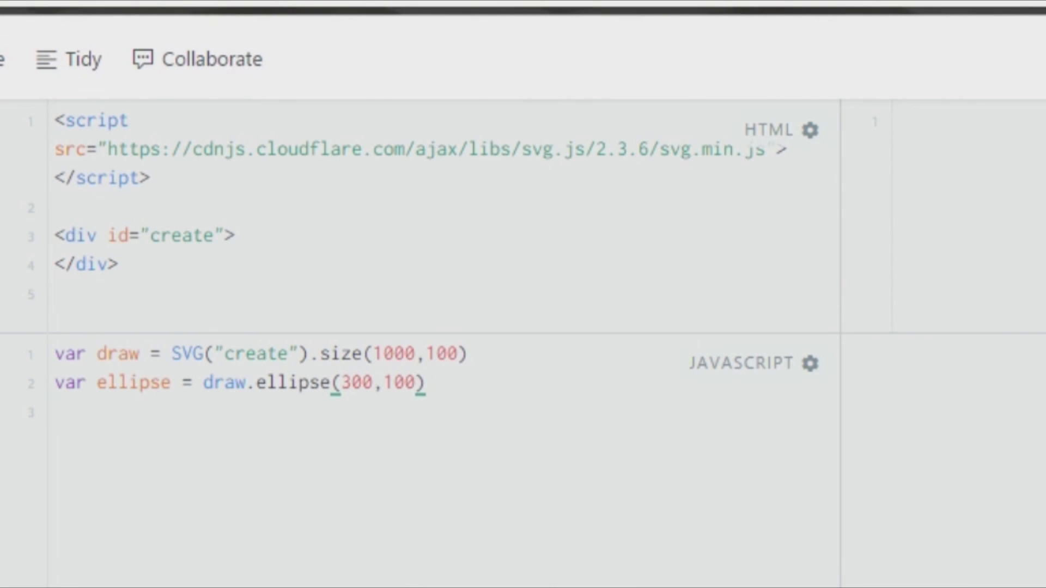